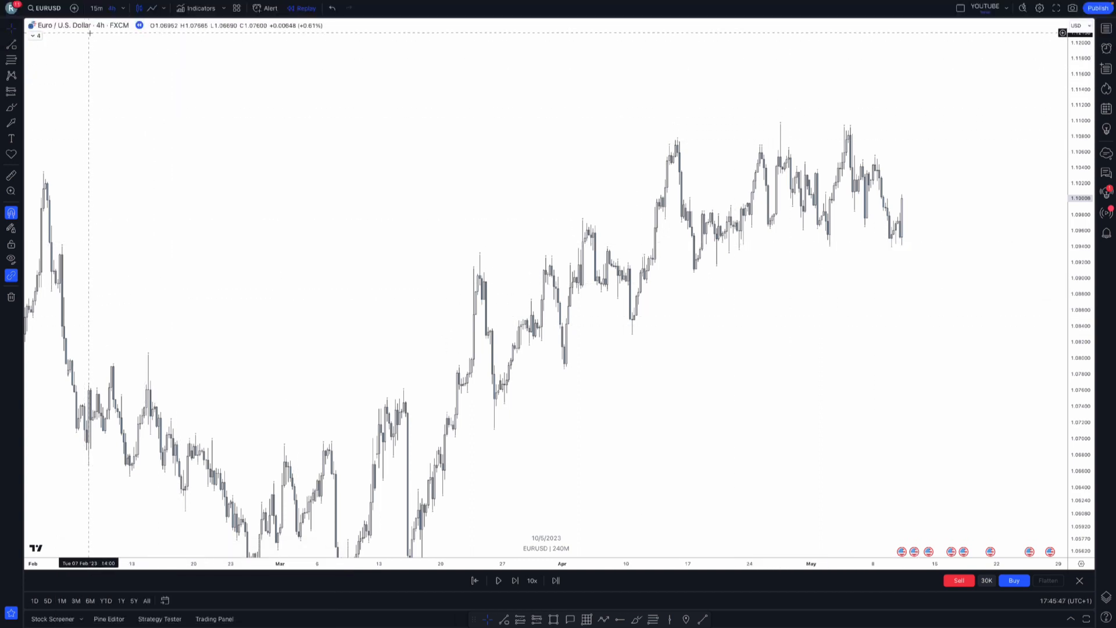
# Change the EURUSD chart interval to 15 minutes.
pyautogui.write('1')
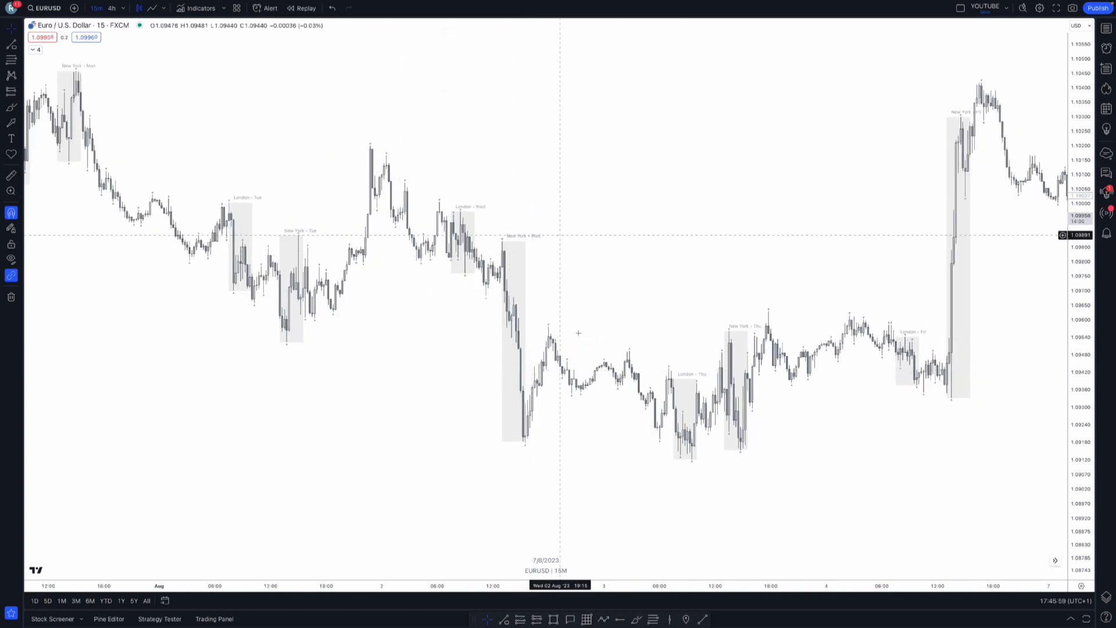
pyautogui.moveTo(600, 375)
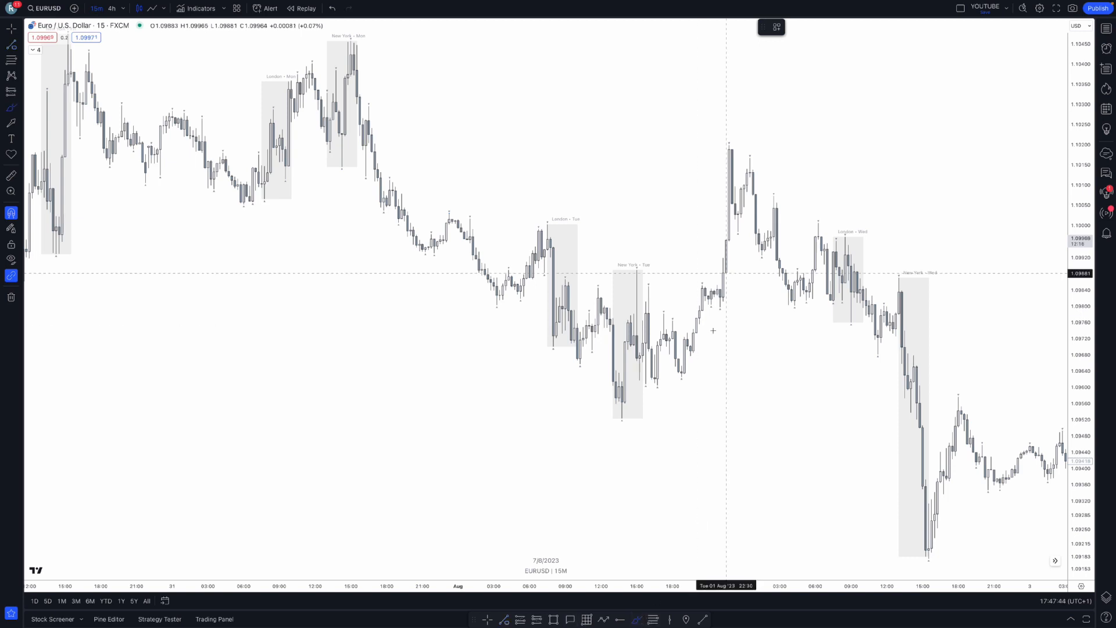
pyautogui.moveTo(198, 213)
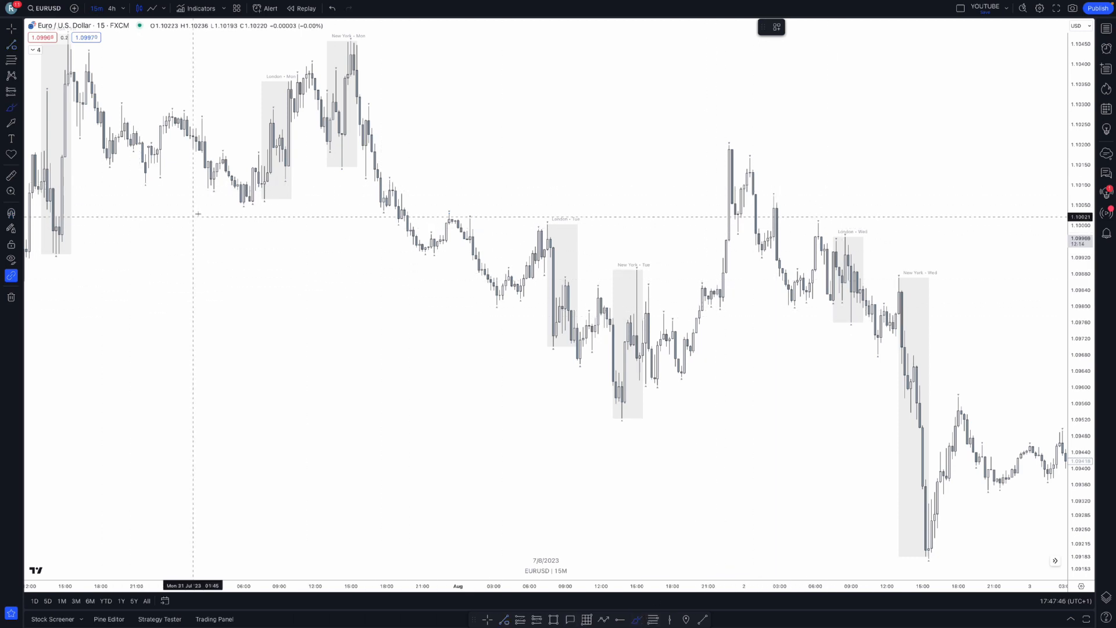
pyautogui.moveTo(457, 216)
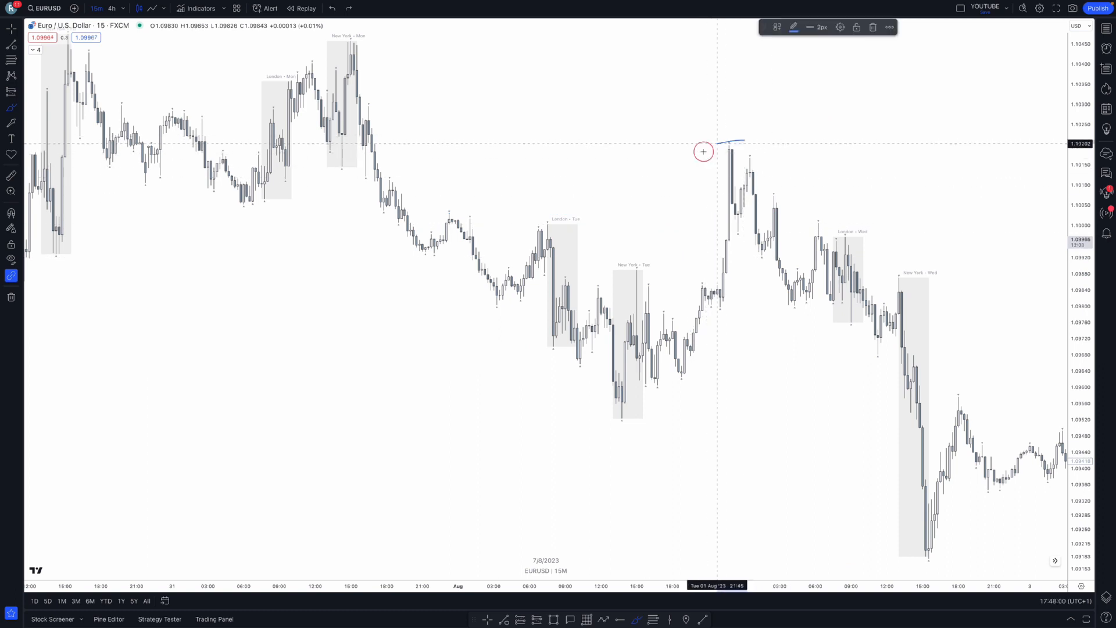
# Draw a short trend line across the 1 August evening spike high.
pyautogui.moveTo(703, 152); pyautogui.dragTo(748, 153)
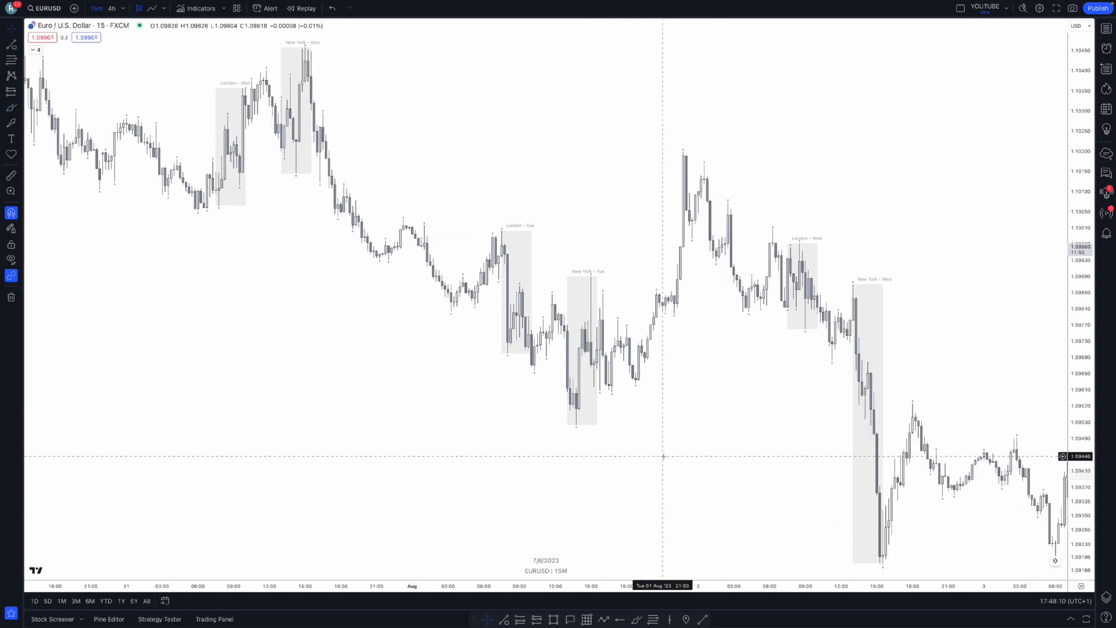
pyautogui.moveTo(658, 435)
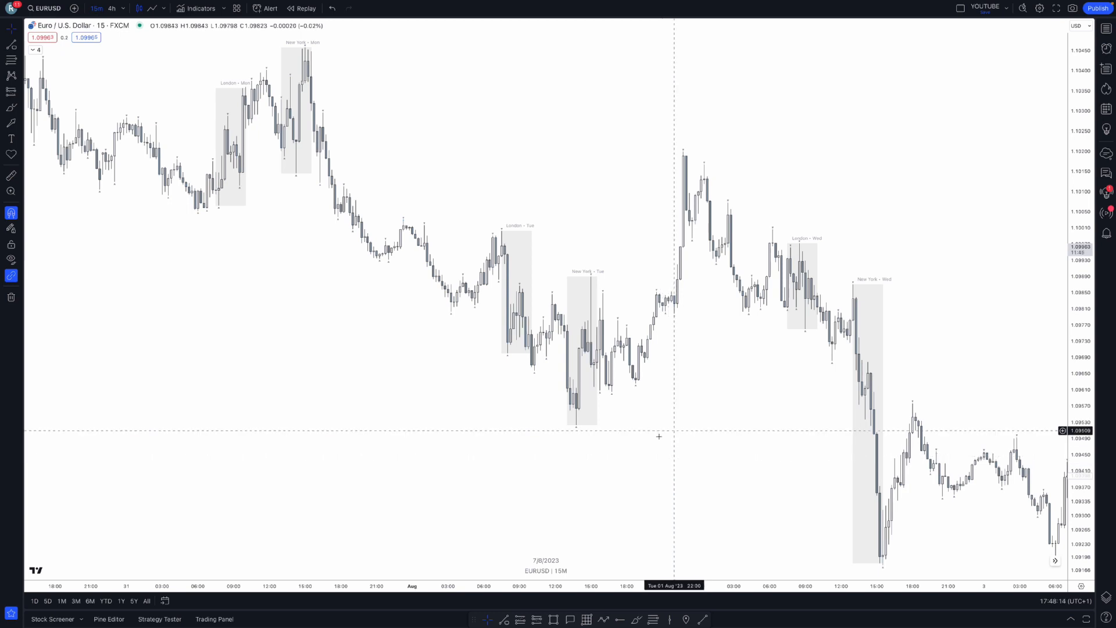
pyautogui.moveTo(384, 229)
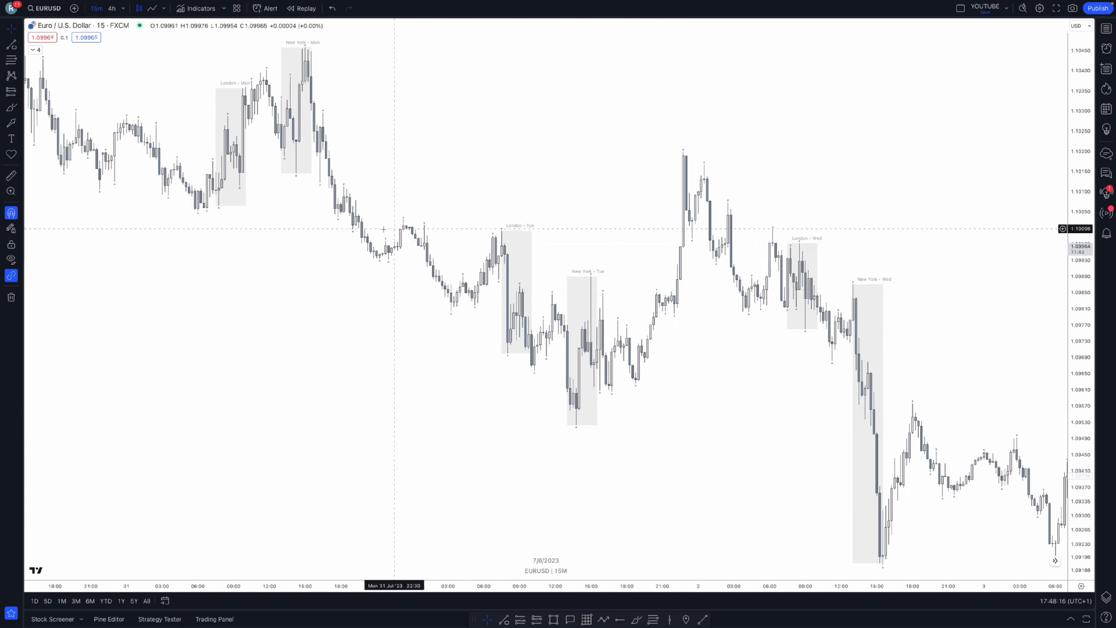
pyautogui.moveTo(397, 225)
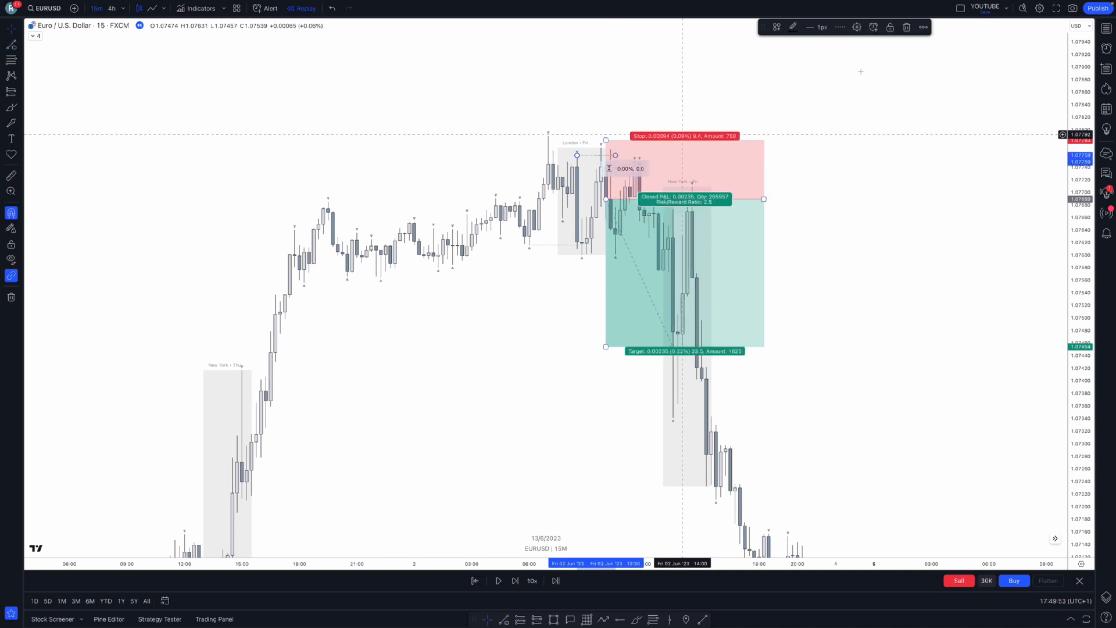
# Show the saved drawing templates for the selected Friday London-high line.
pyautogui.click(777, 27)
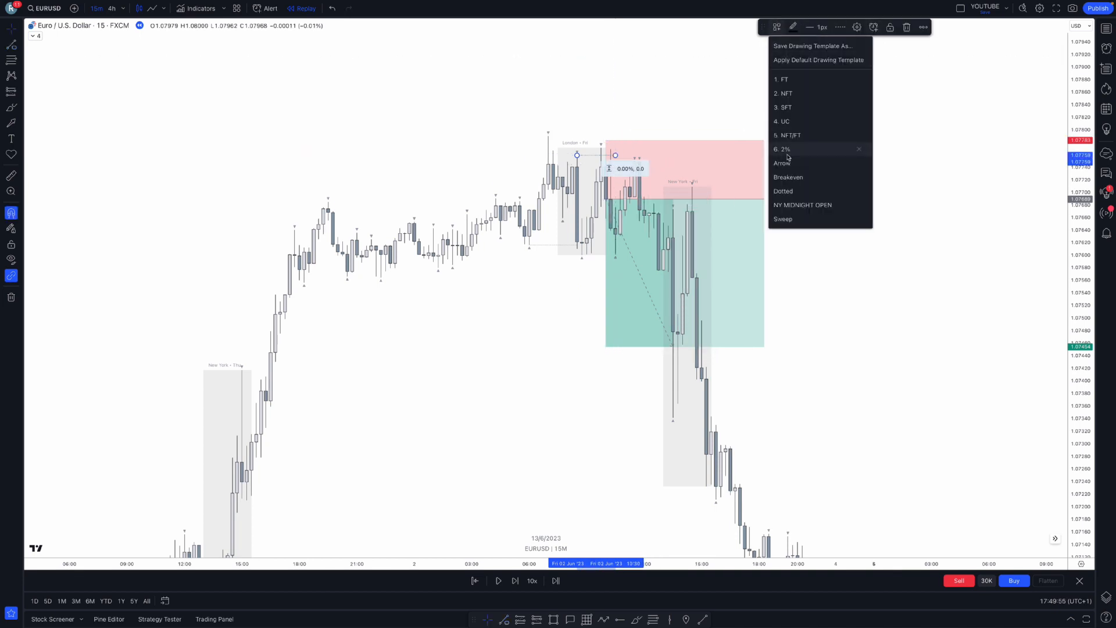
pyautogui.moveTo(797, 163)
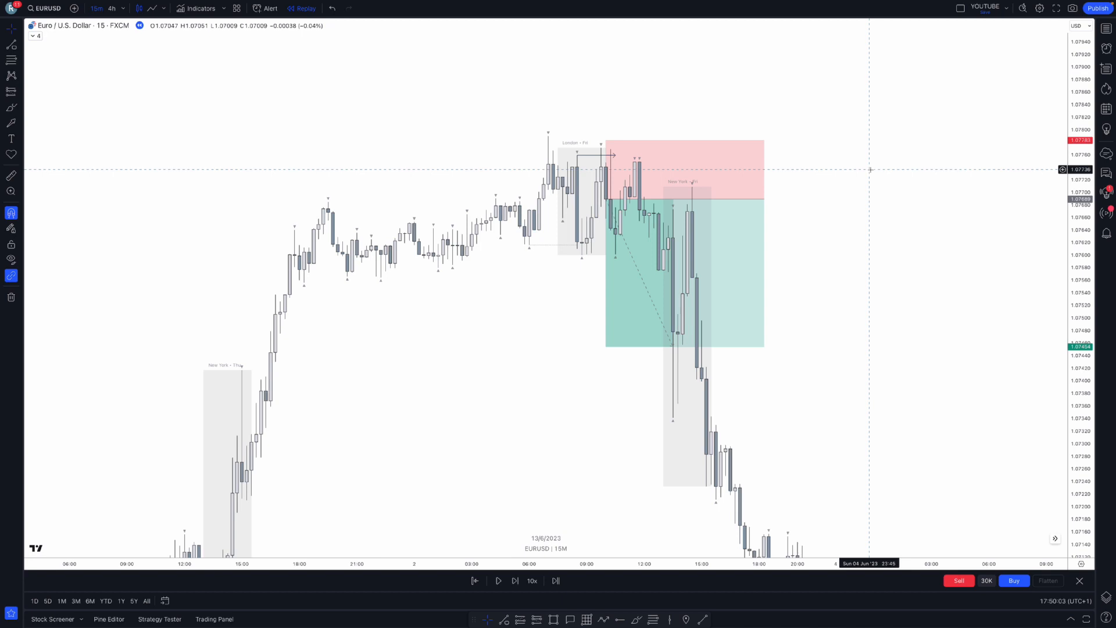
pyautogui.moveTo(844, 154)
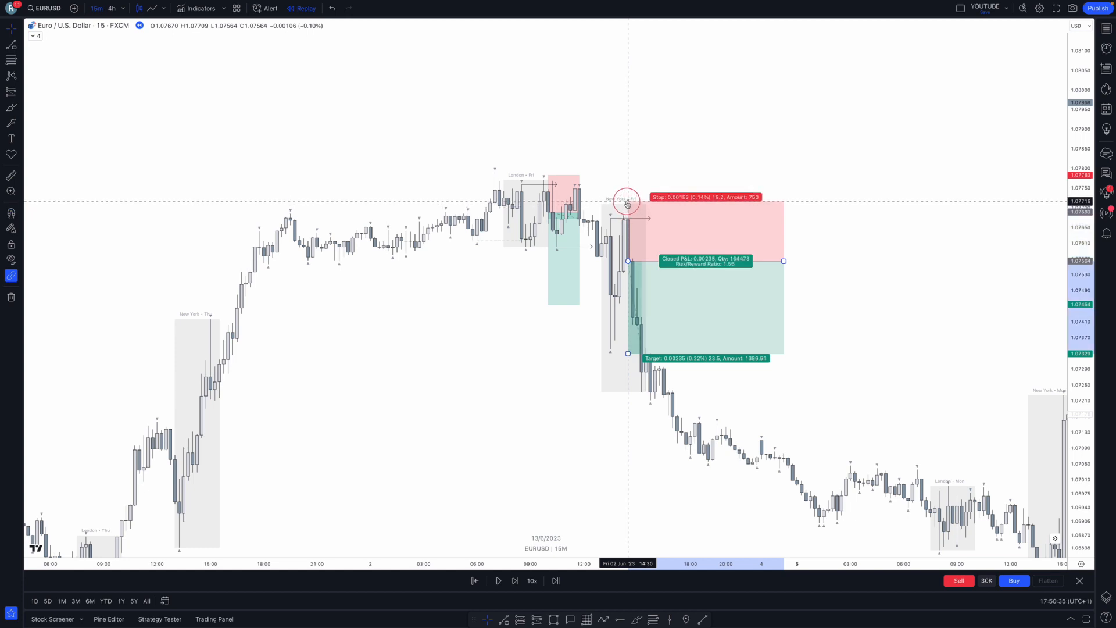
# Drag the second short trade's target lower below the Friday New York high.
pyautogui.moveTo(628, 354); pyautogui.dragTo(628, 425)
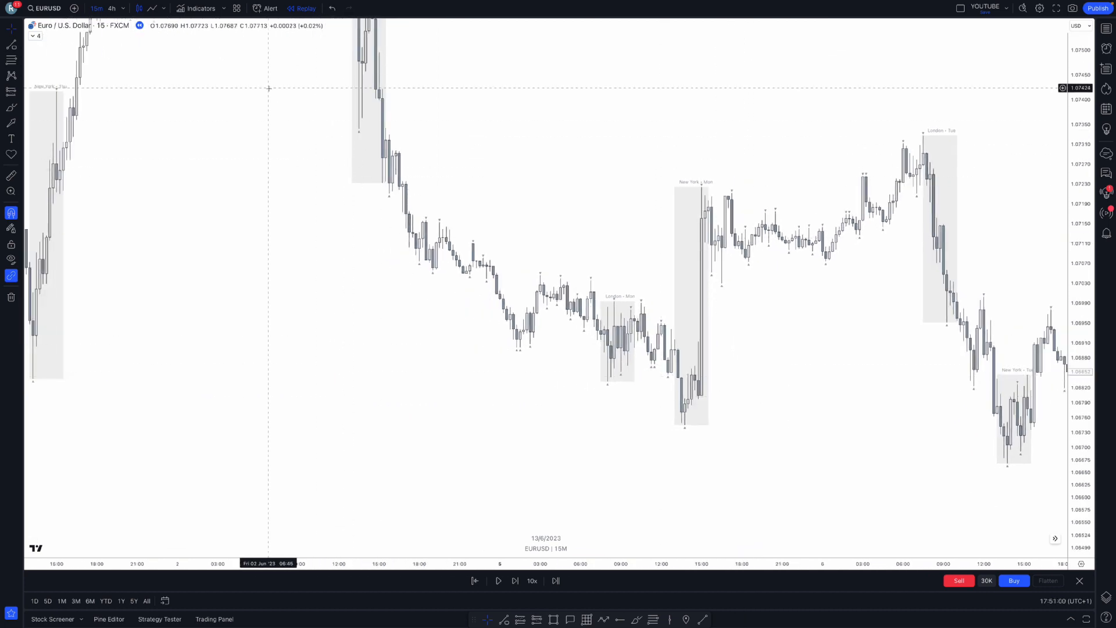
pyautogui.moveTo(754, 501)
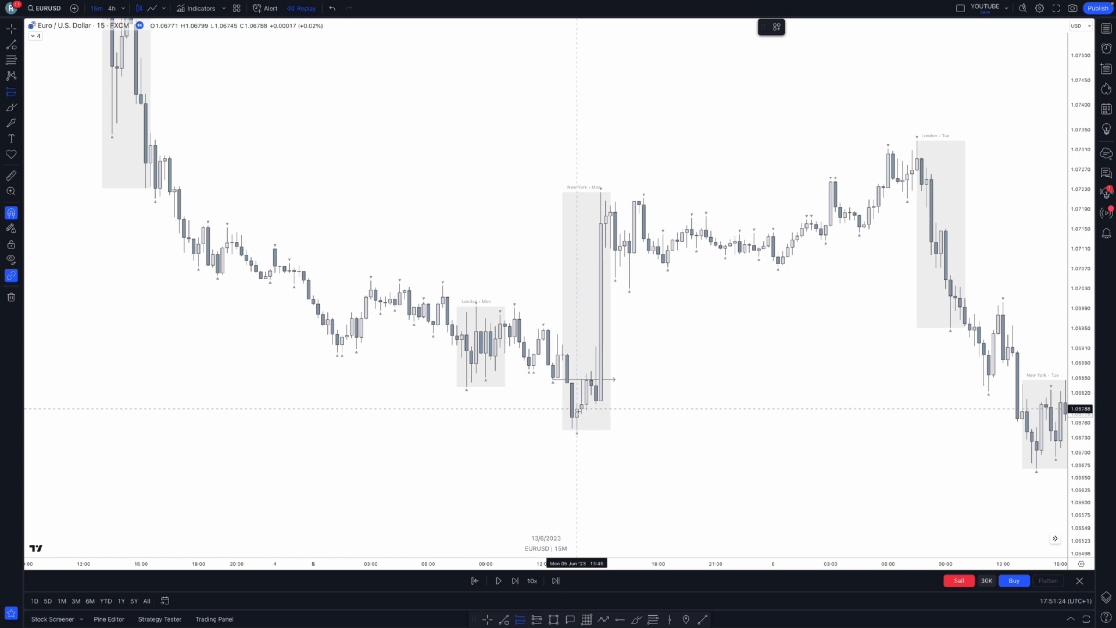
# Place a long trade at the Monday New York sweep low and raise its target.
pyautogui.click(576, 449)
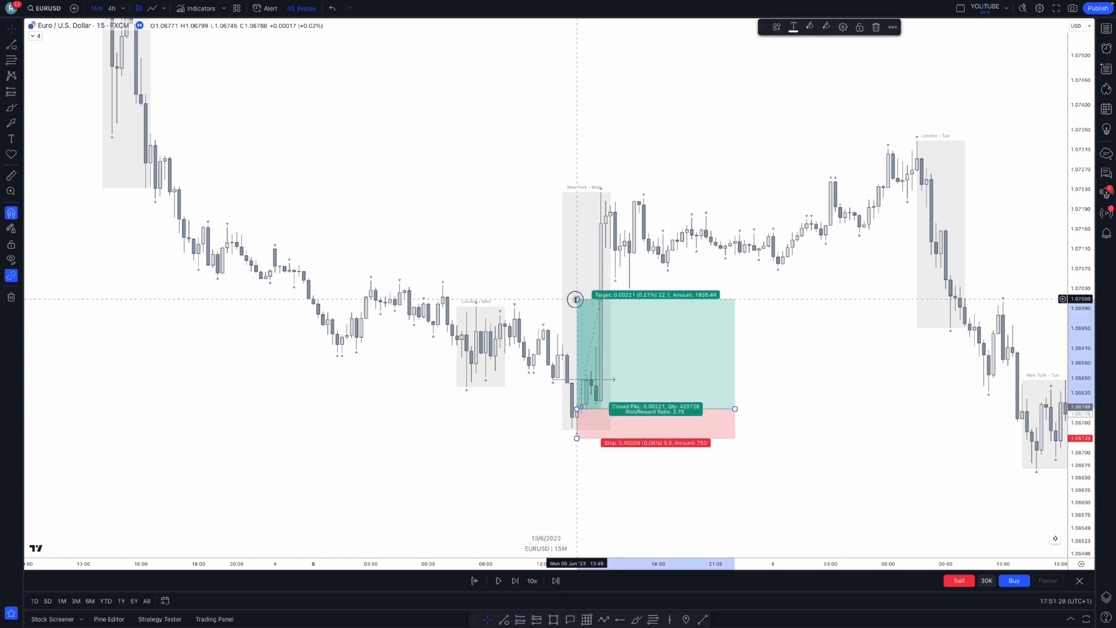
pyautogui.moveTo(575, 299); pyautogui.dragTo(370, 280)
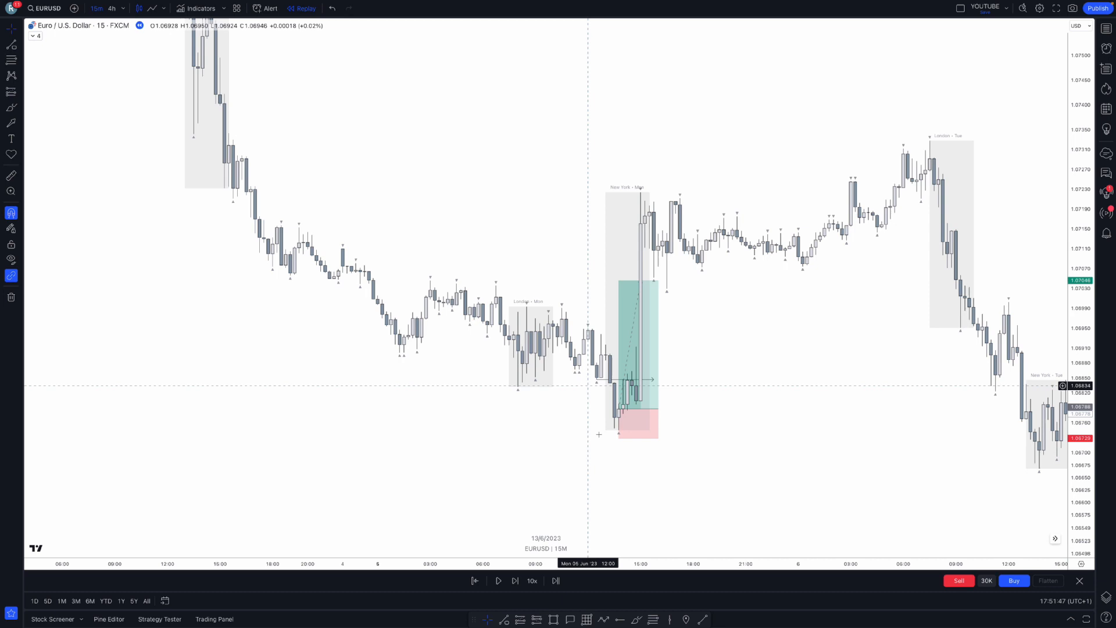
pyautogui.moveTo(926, 424)
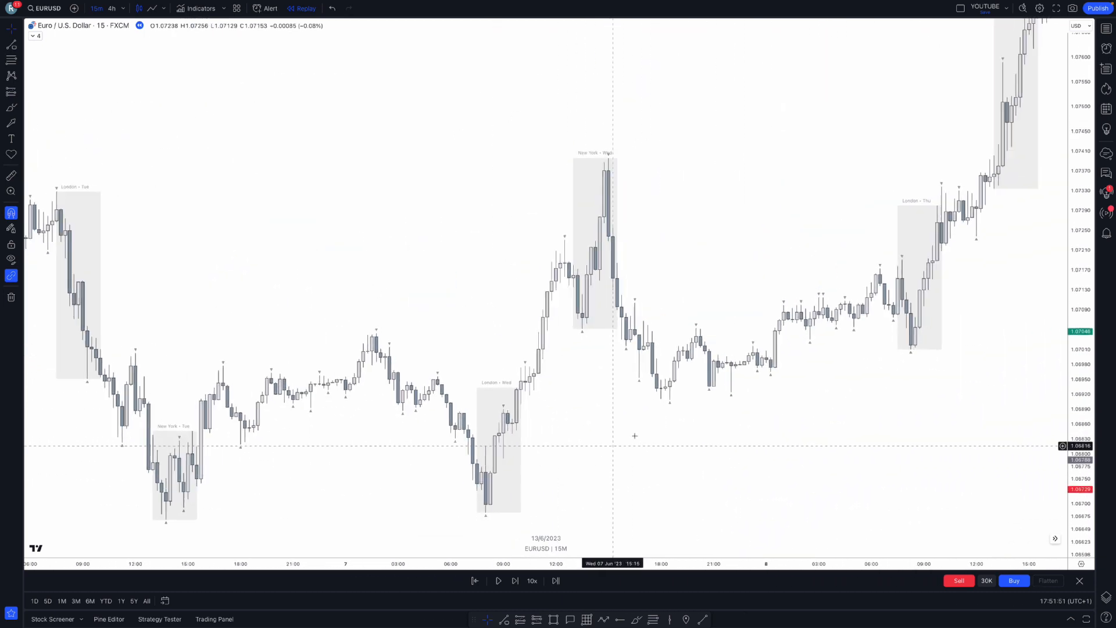
# Scroll the chart forward to Wednesday and Thursday, 7–8 June.
pyautogui.hscroll(3)
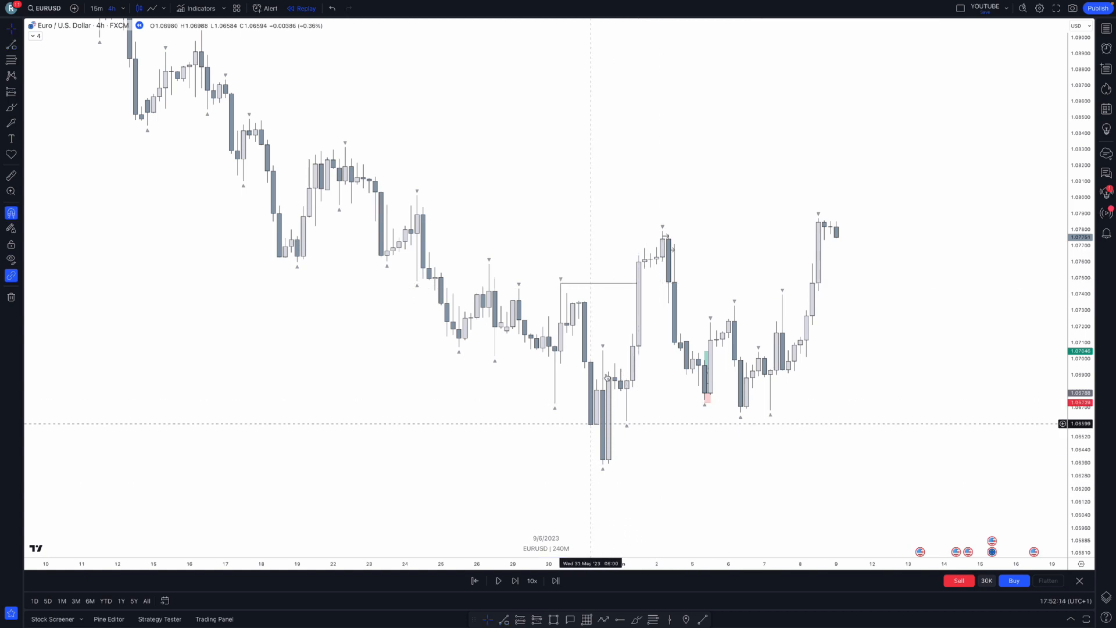
pyautogui.moveTo(565, 274)
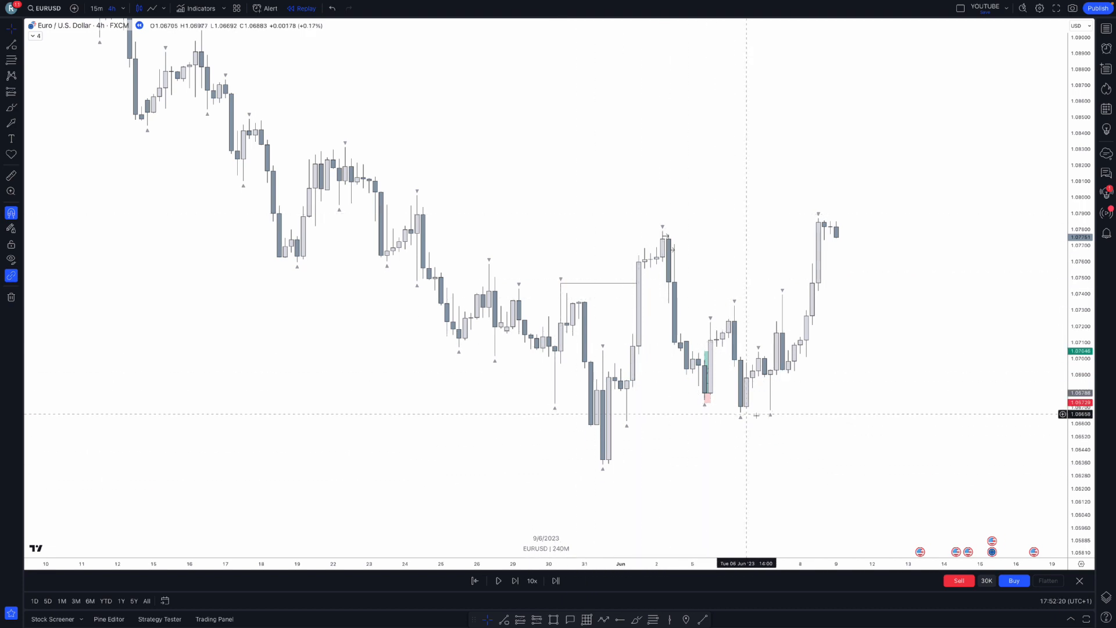
pyautogui.moveTo(732, 216)
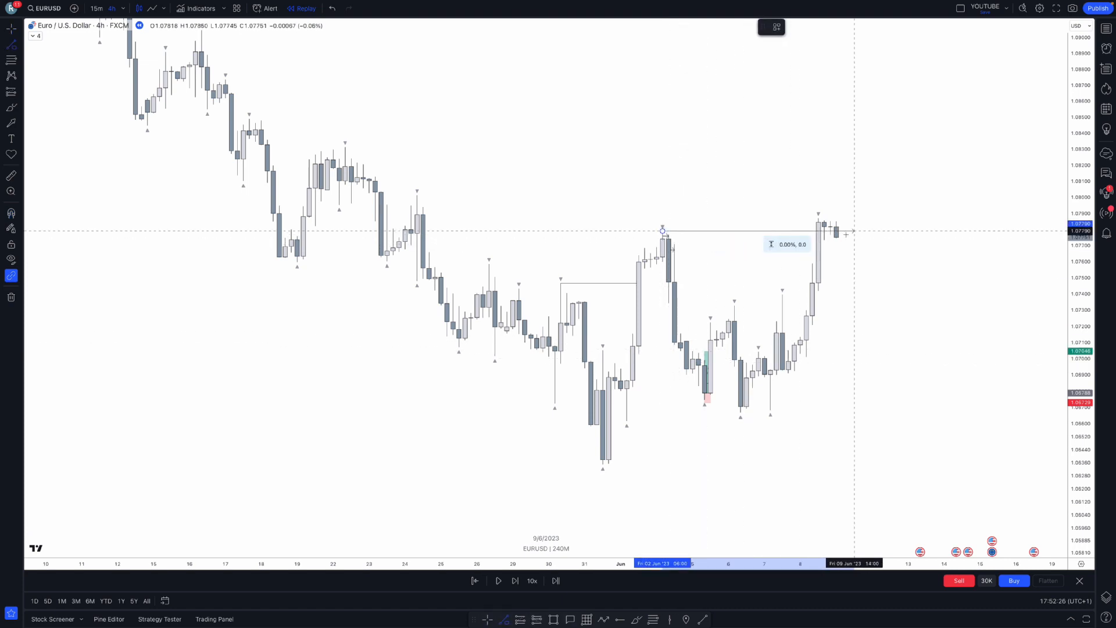
# Switch the chart back to the 15-minute interval.
pyautogui.write('1')
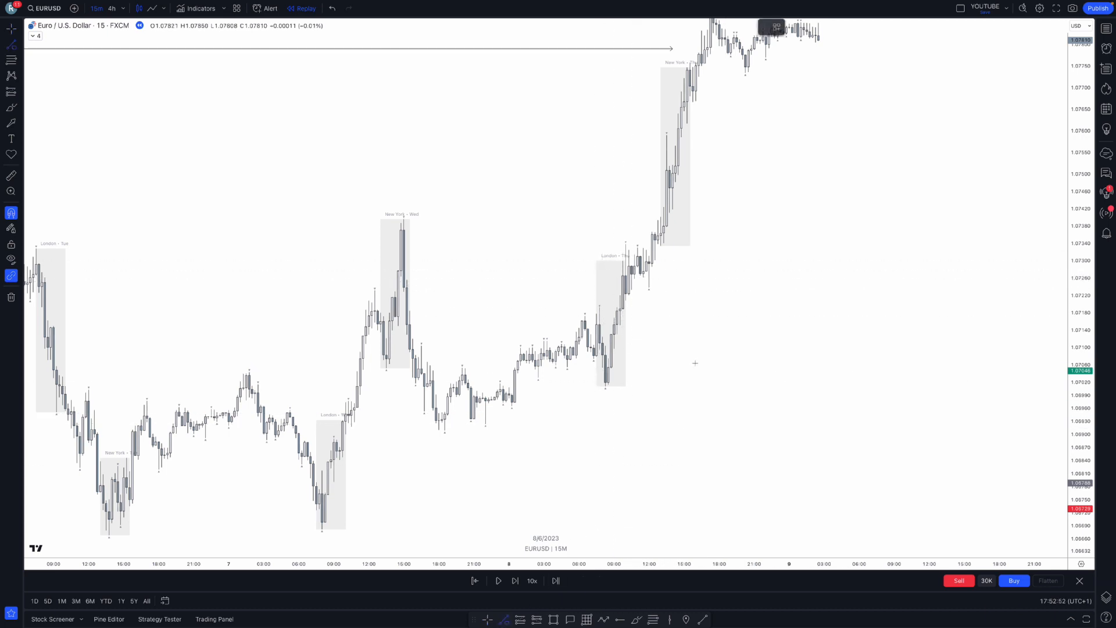
pyautogui.moveTo(604, 358)
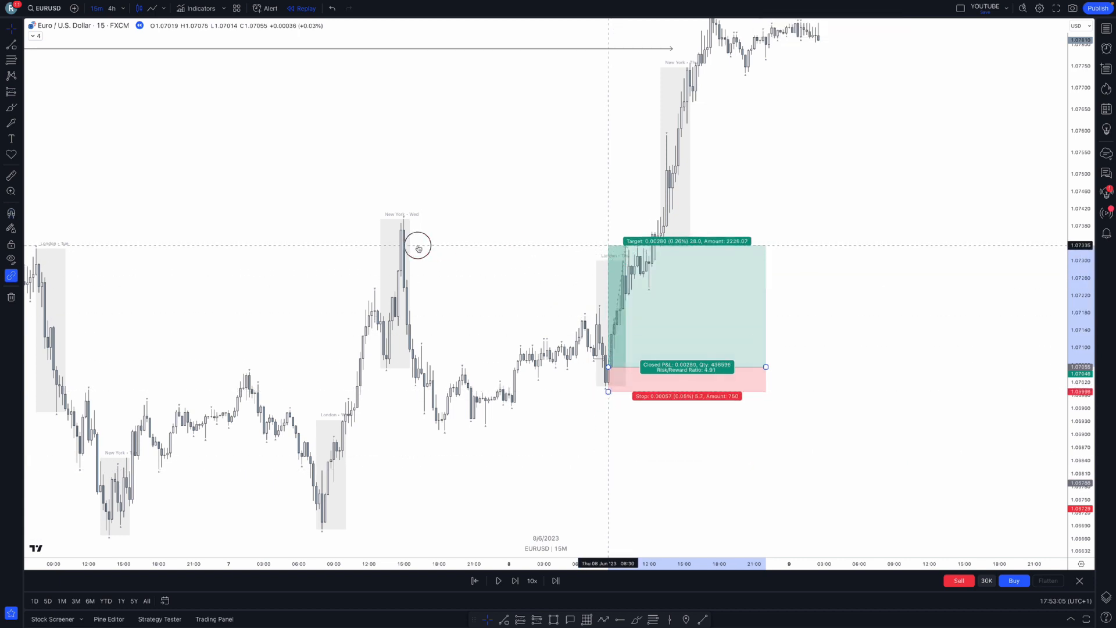
# Raise the Thursday London-low long trade's profit target higher.
pyautogui.moveTo(608, 240); pyautogui.dragTo(608, 216)
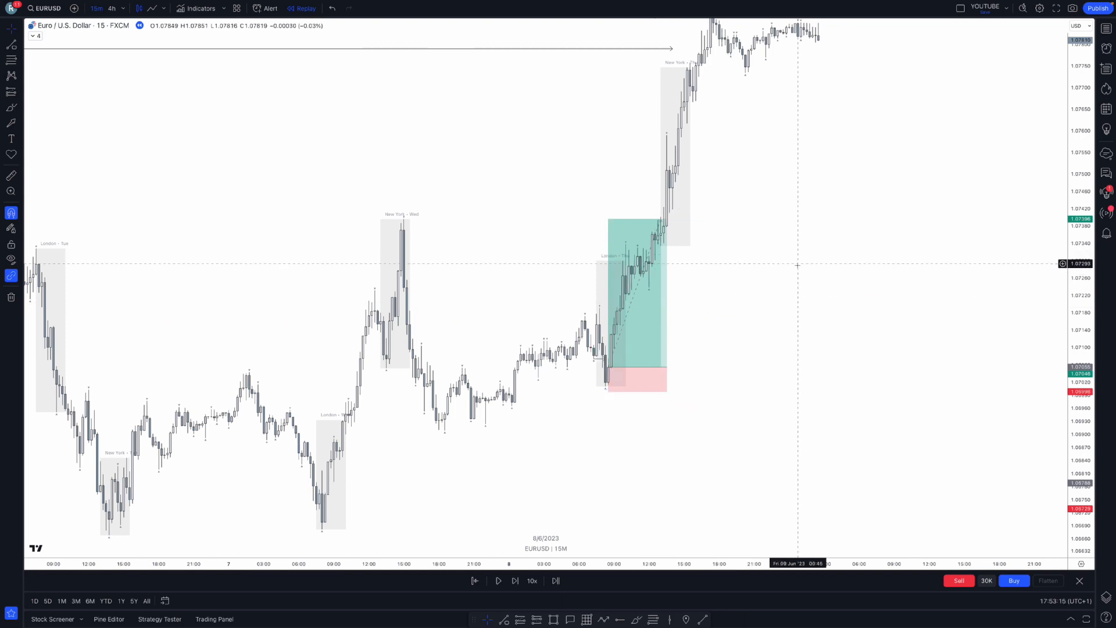
pyautogui.moveTo(826, 274)
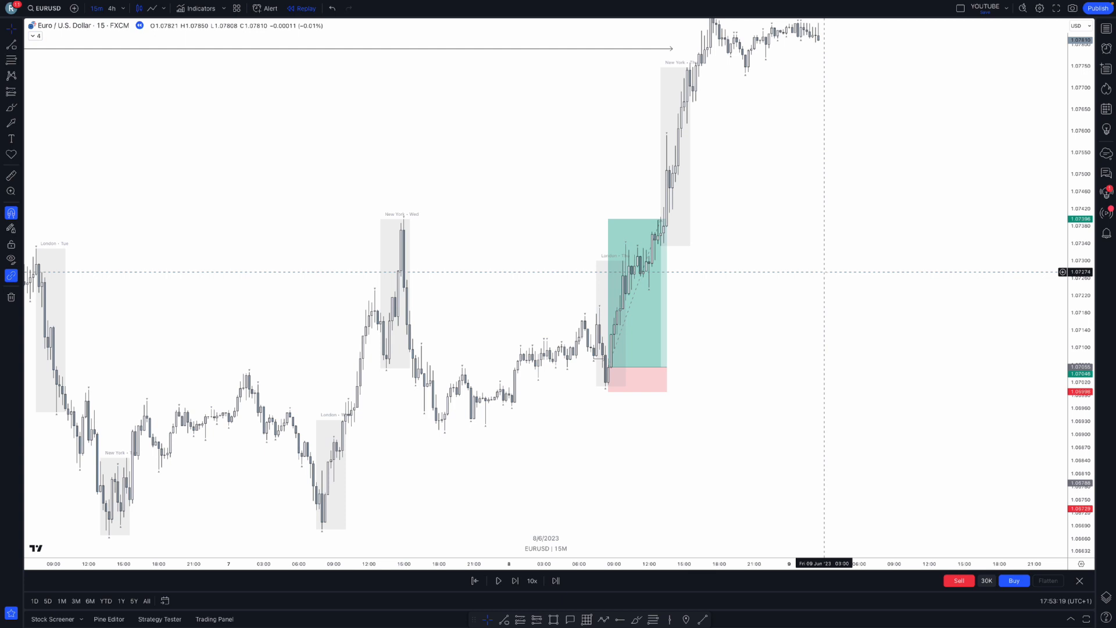
pyautogui.moveTo(826, 276)
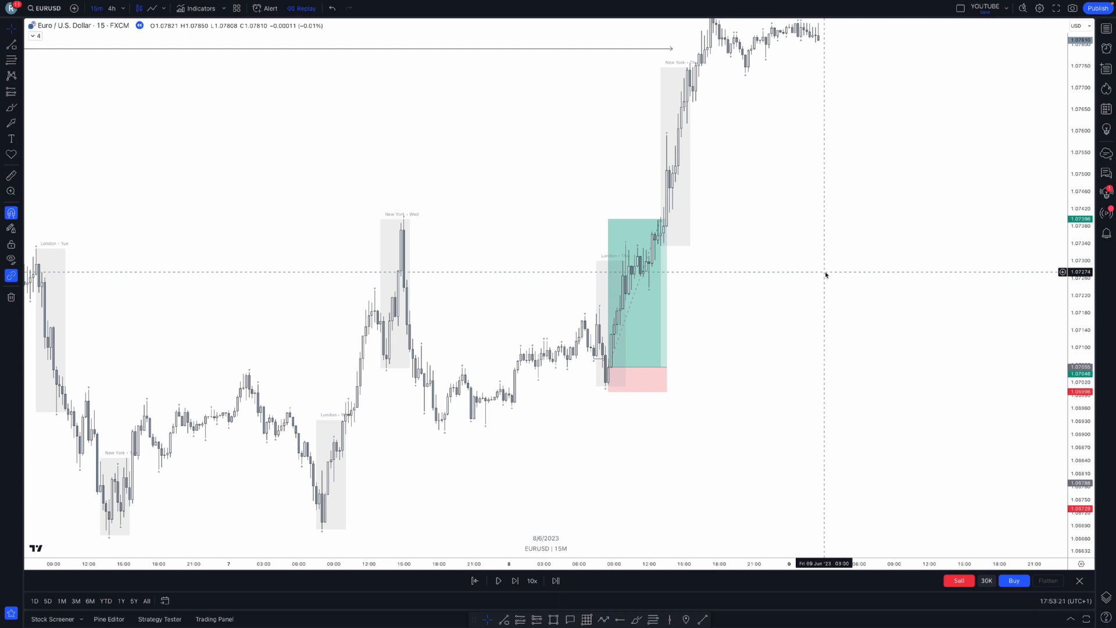